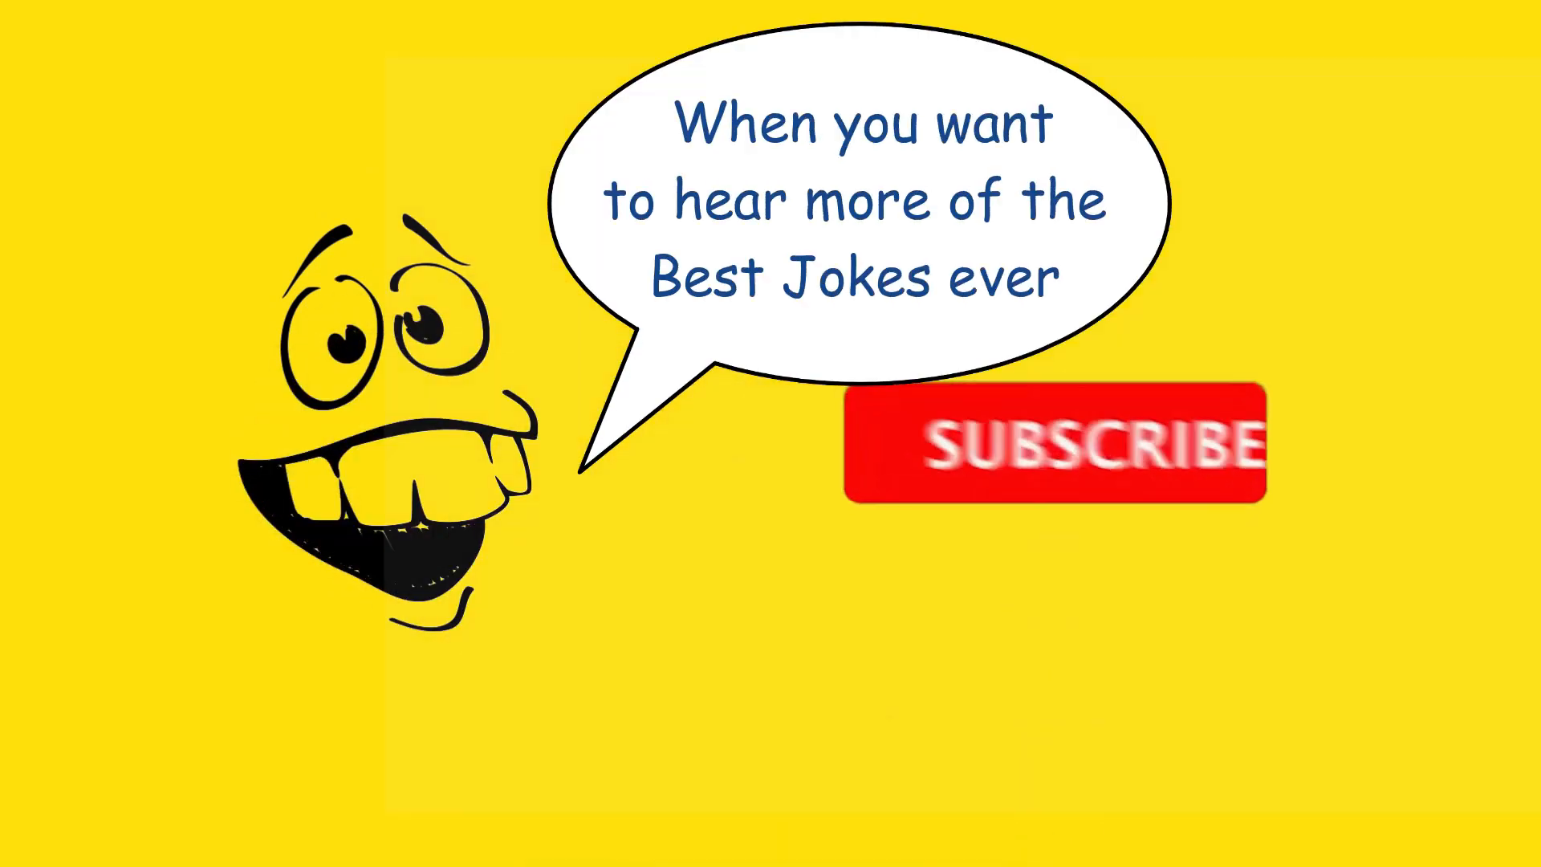
{"action": "left_click", "coordinate": [1051, 438]}
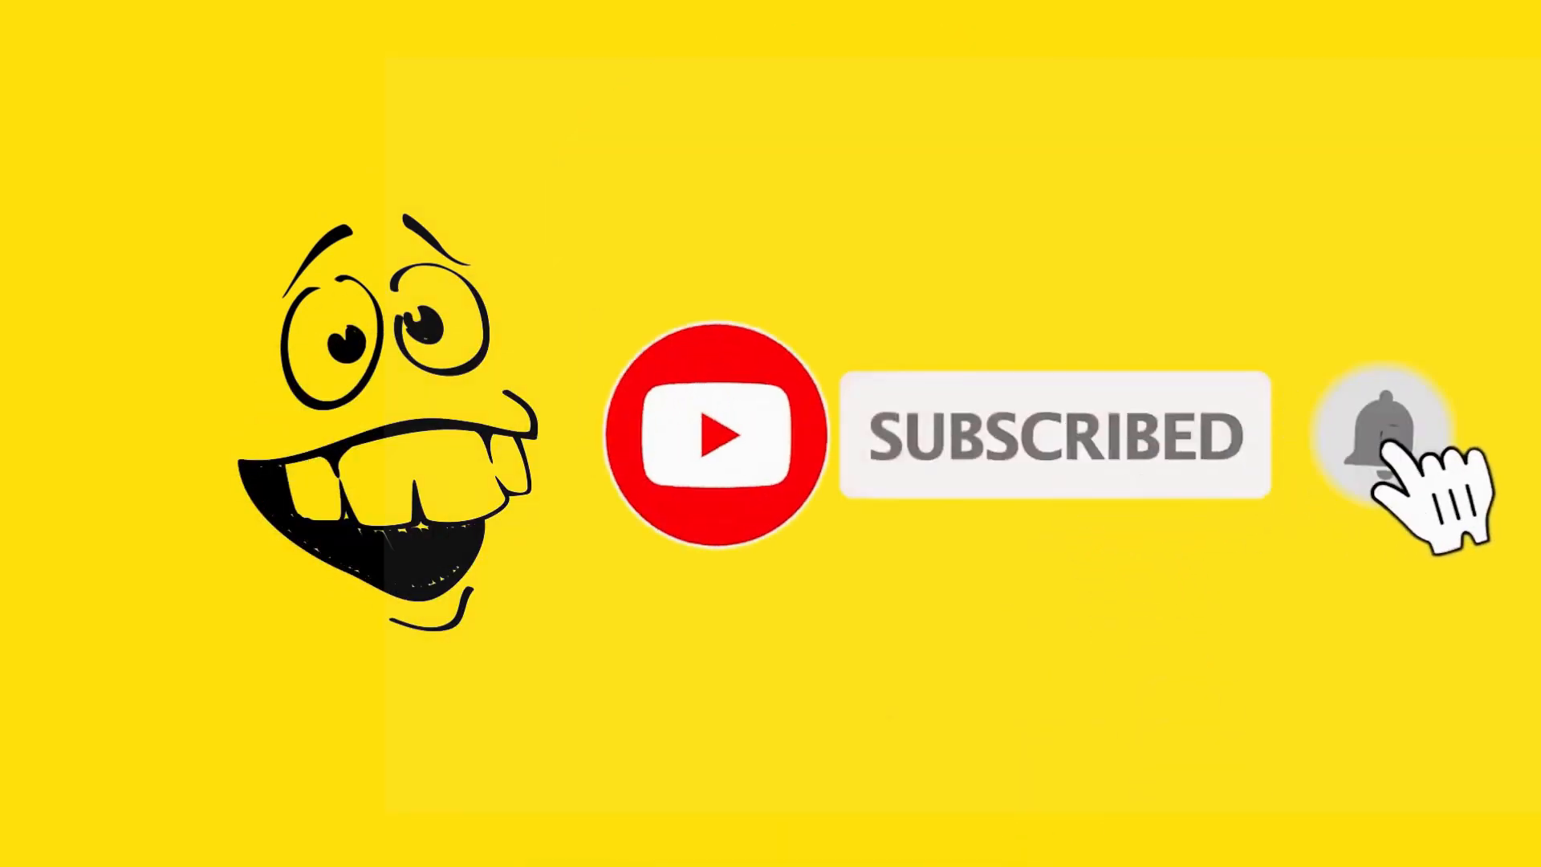
{"action": "left_click", "coordinate": [1384, 435]}
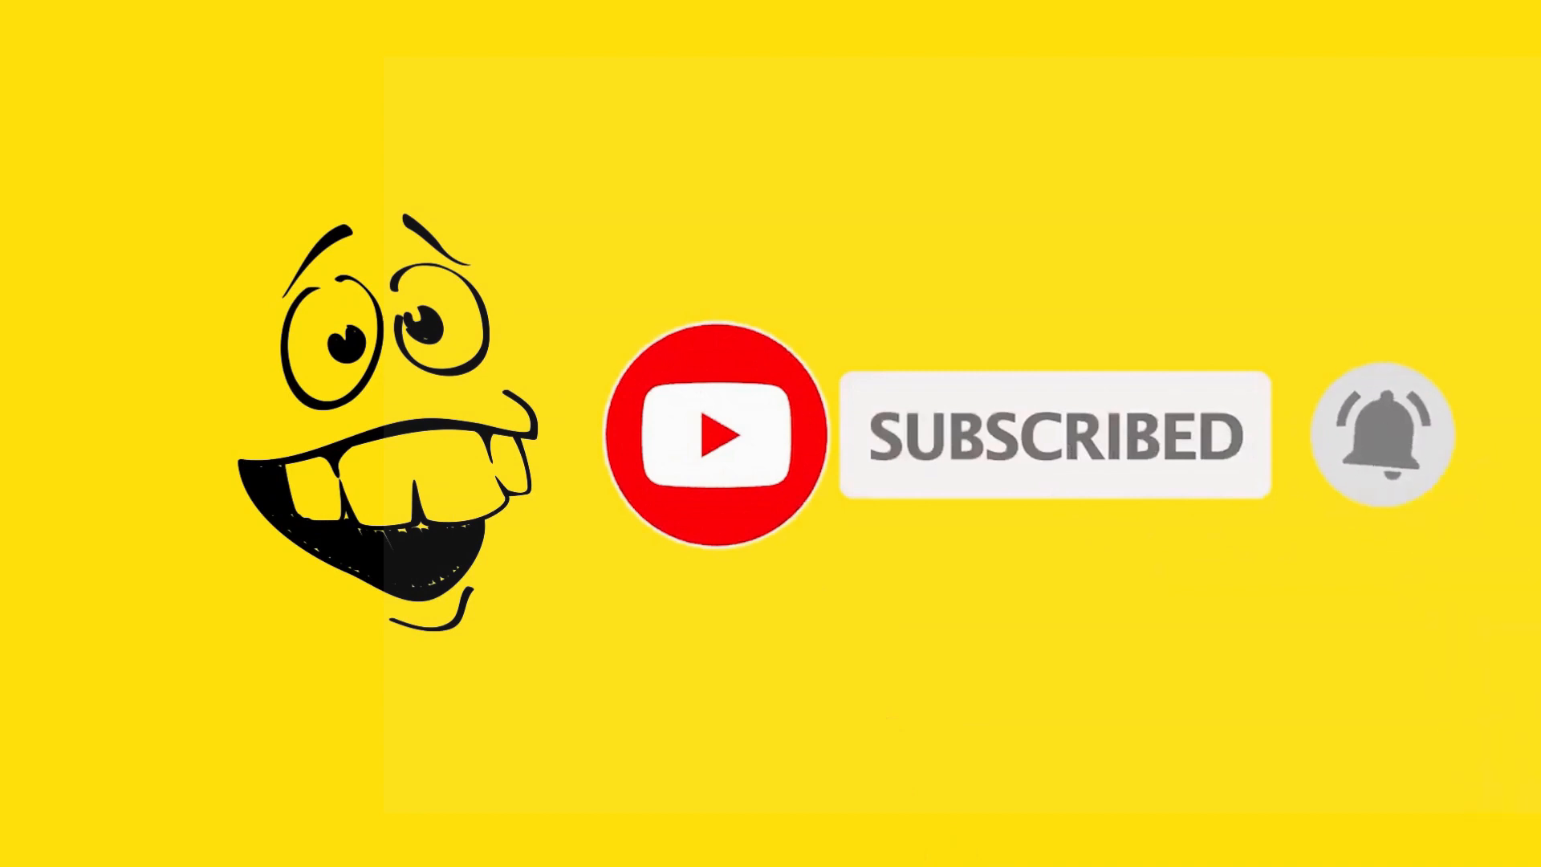